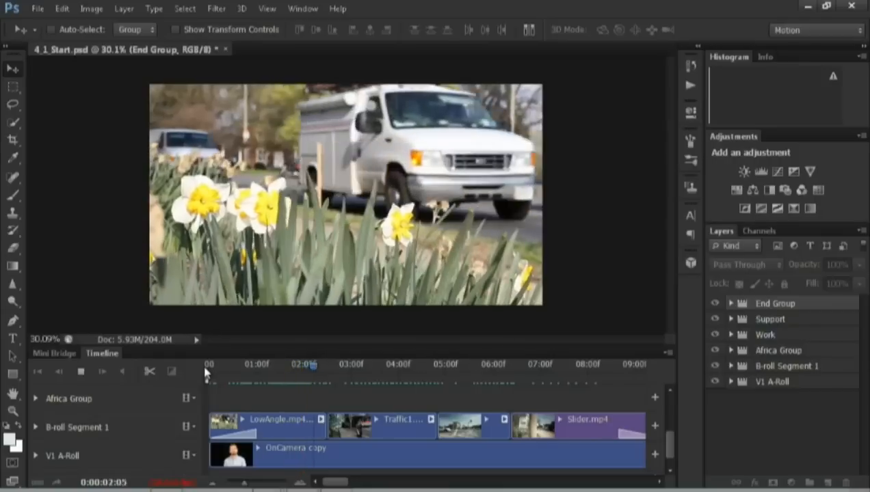
Play the timeline through the B-roll clips and stop around 06:01
{"action": "left_click", "coordinate": [411, 363]}
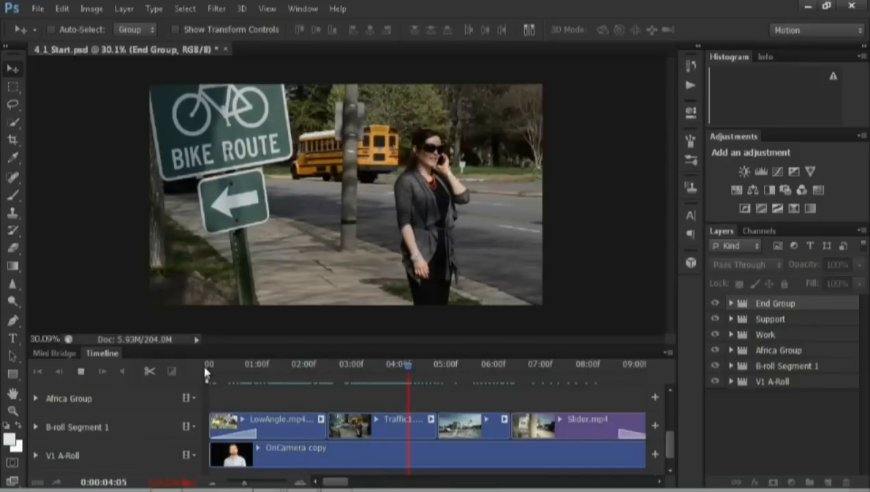
{"action": "left_click", "coordinate": [79, 372]}
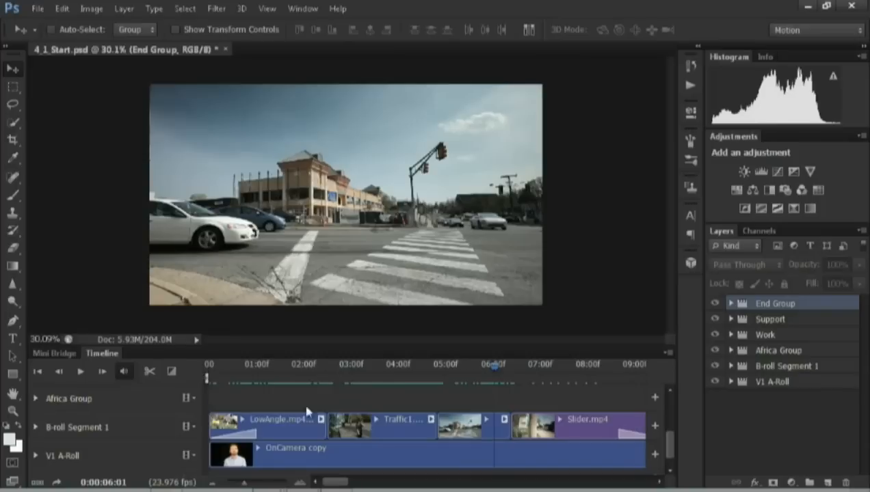
{"action": "mouse_move", "coordinate": [324, 405]}
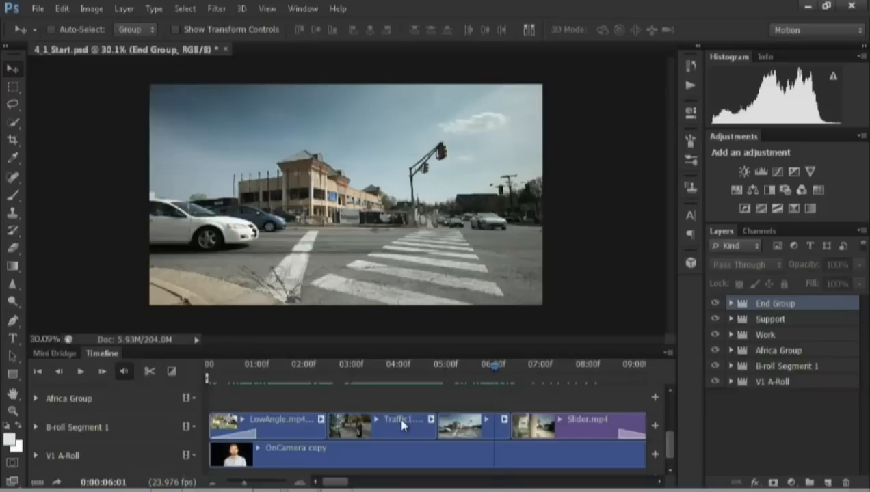
{"action": "left_click", "coordinate": [320, 421]}
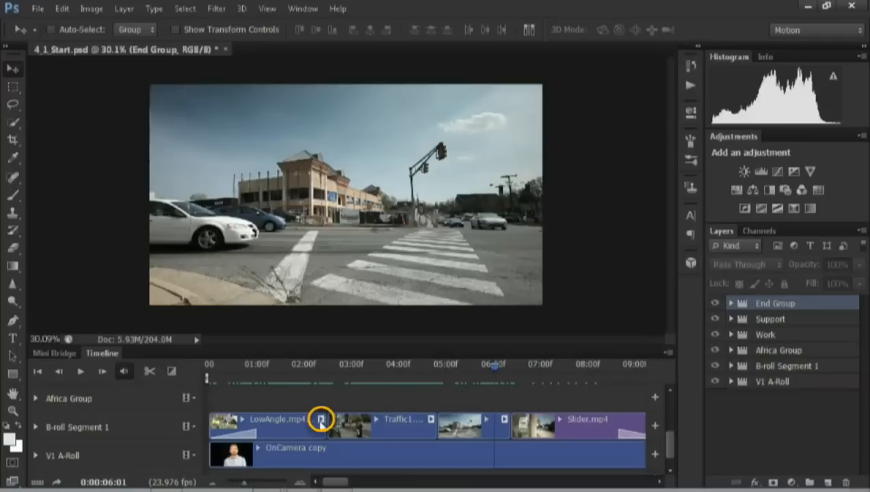
Set the Traffic B-roll clip's audio volume to 30% with a fade-out applied
{"action": "left_click", "coordinate": [320, 418]}
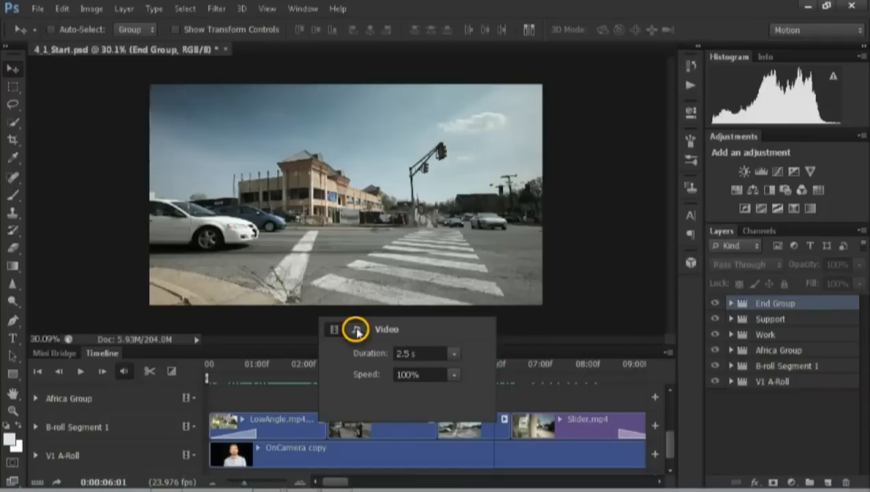
{"action": "left_click", "coordinate": [352, 329]}
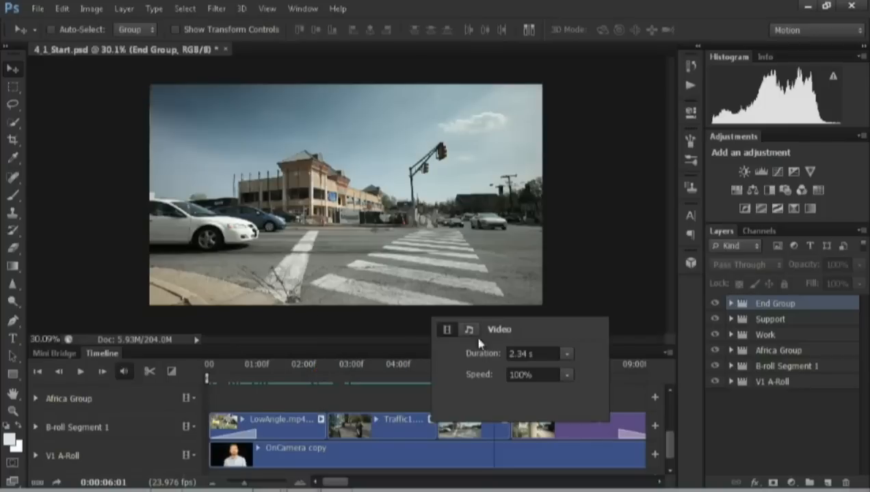
{"action": "left_click", "coordinate": [468, 329]}
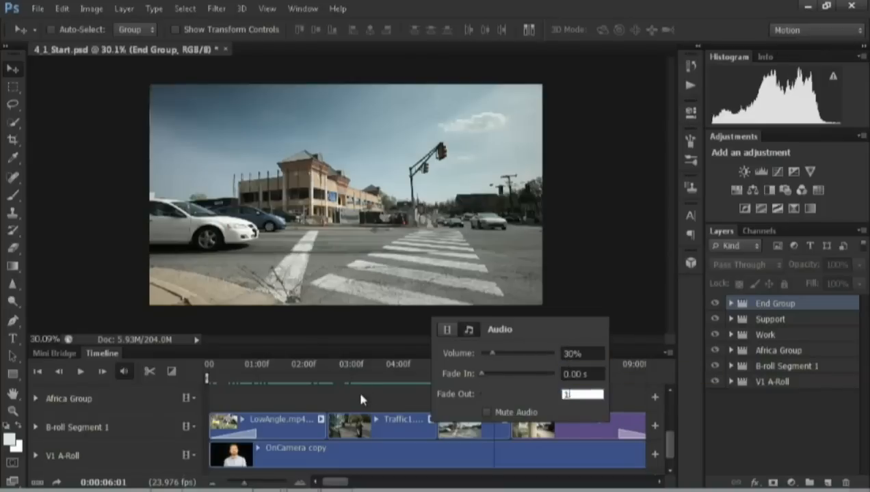
{"action": "key", "text": "home"}
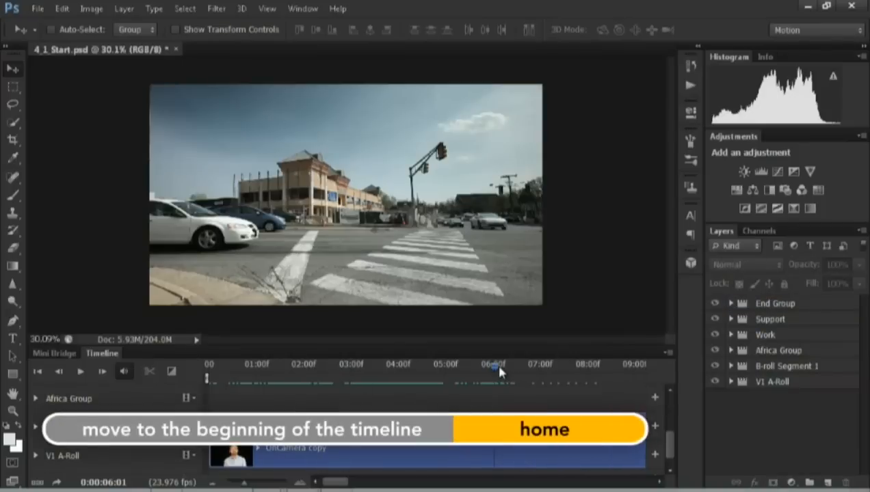
Move the playhead back to the beginning of the timeline
{"action": "key", "text": "home"}
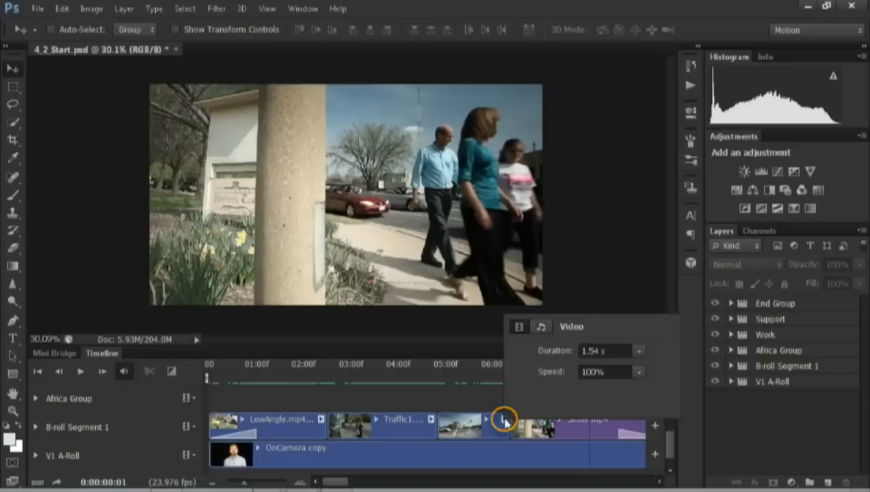
Show the Slider.mp4 clip's settings, which offer motion options only
{"action": "left_click", "coordinate": [542, 327]}
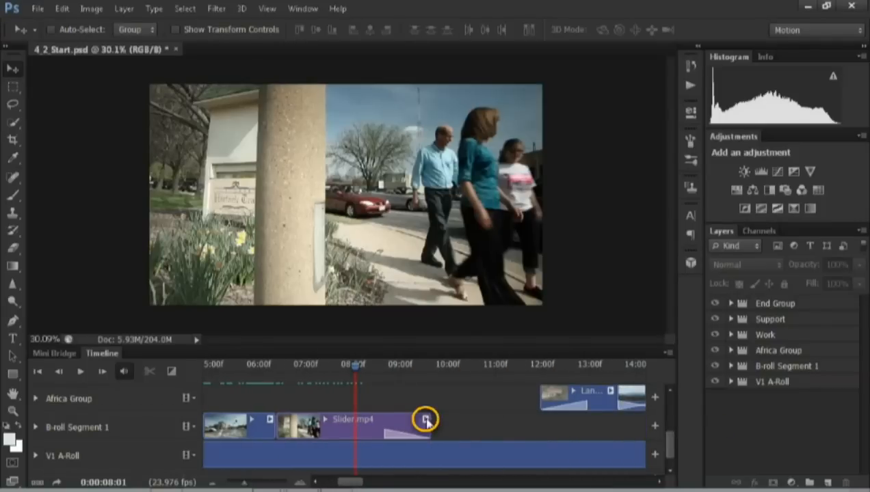
{"action": "left_click", "coordinate": [424, 418]}
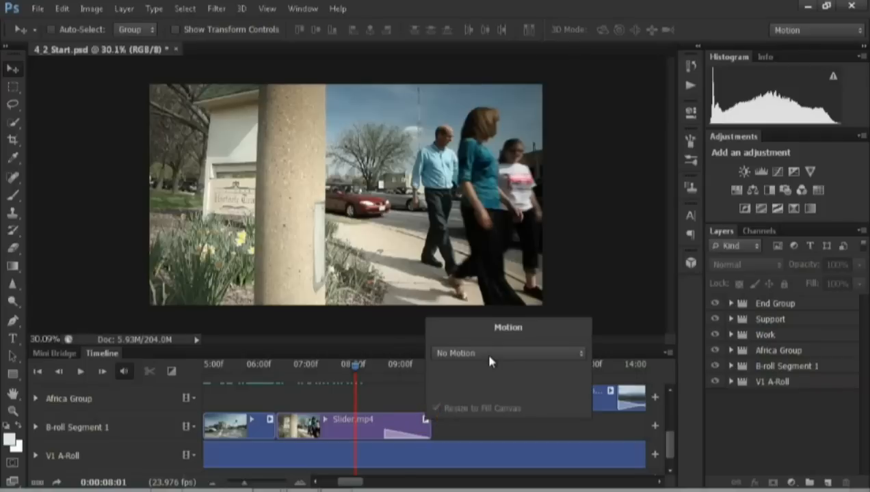
{"action": "mouse_move", "coordinate": [489, 358]}
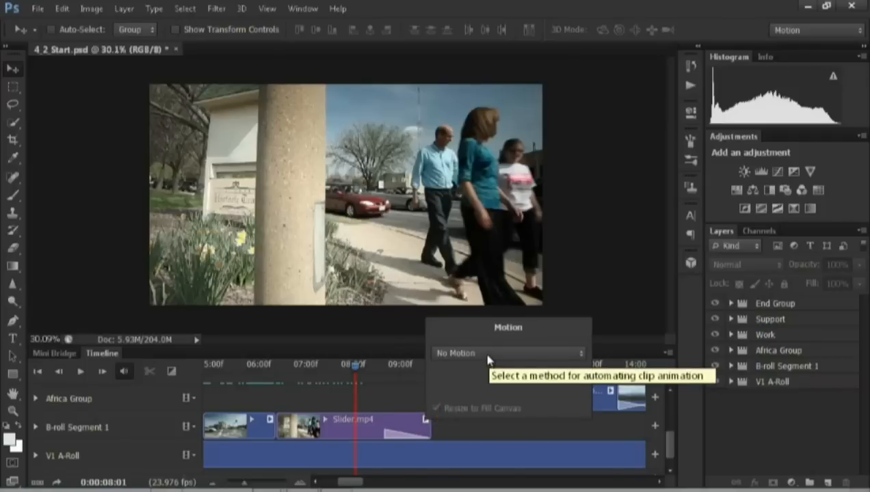
{"action": "mouse_move", "coordinate": [500, 353]}
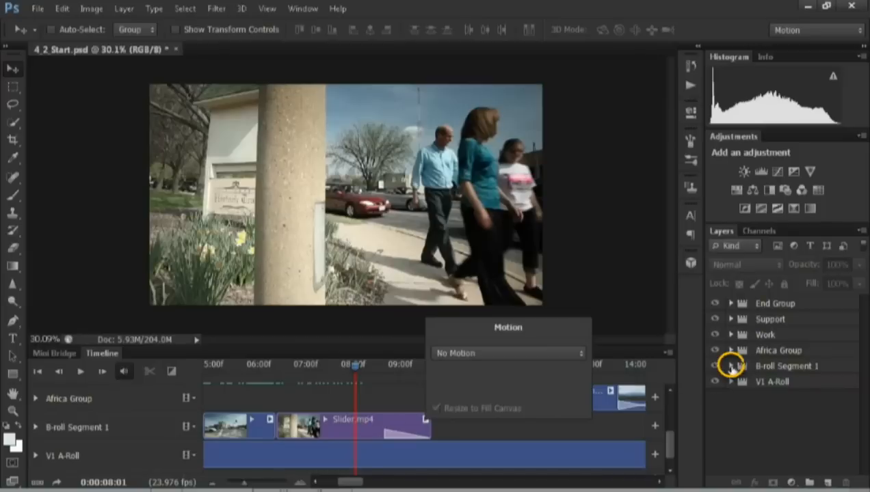
Edit the Slider.mp4 smart object from B-roll Segment 1 as its own Slider.psb document
{"action": "left_click", "coordinate": [730, 367]}
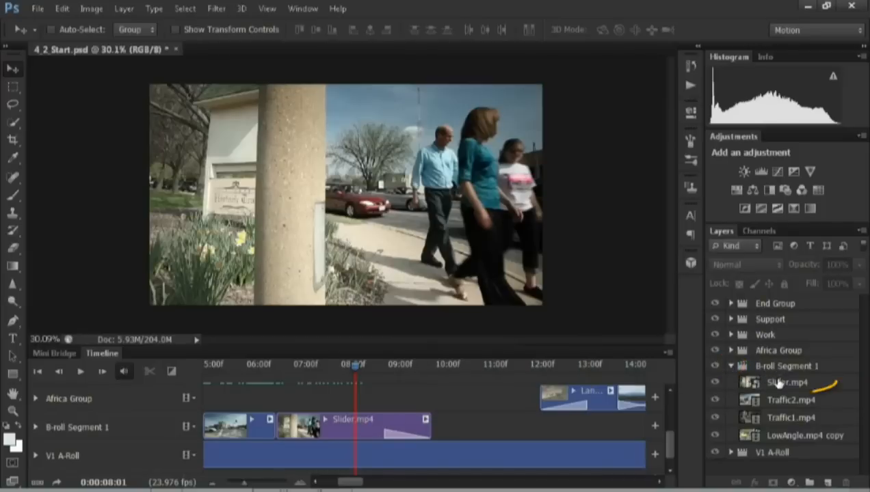
{"action": "double_click", "coordinate": [746, 383]}
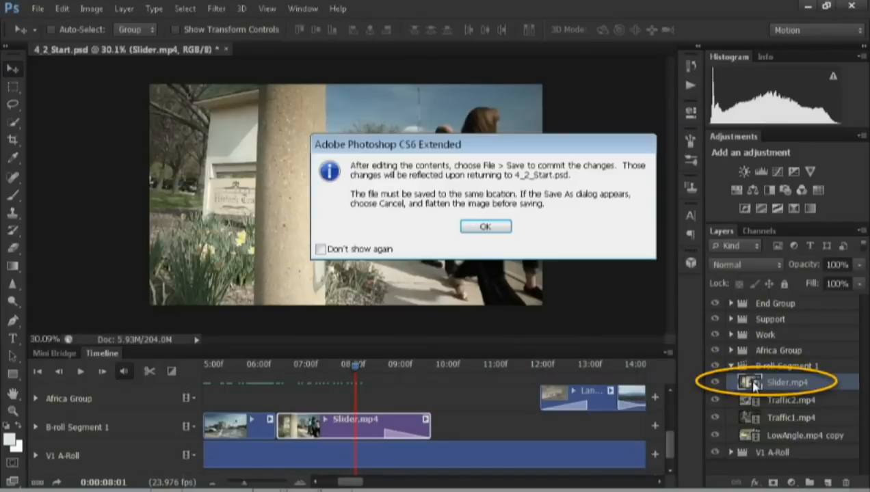
{"action": "left_click", "coordinate": [484, 227]}
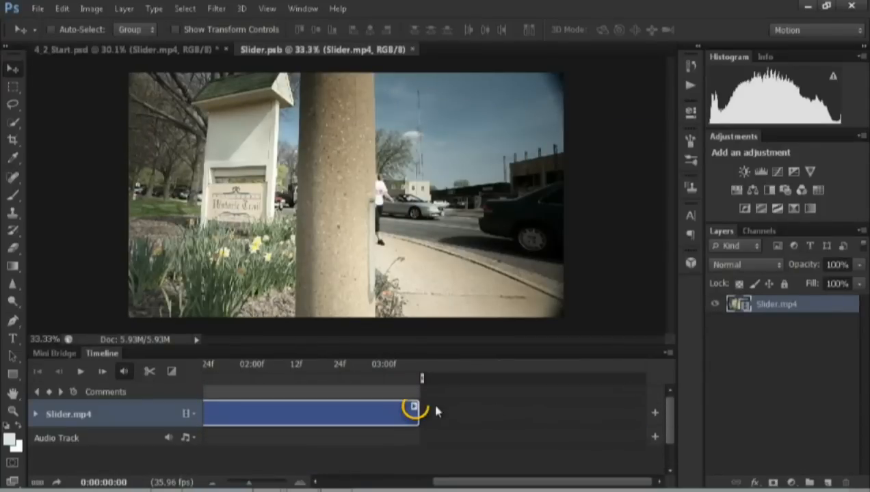
Bring up the Slider clip's audio settings inside the smart object
{"action": "left_click", "coordinate": [413, 410]}
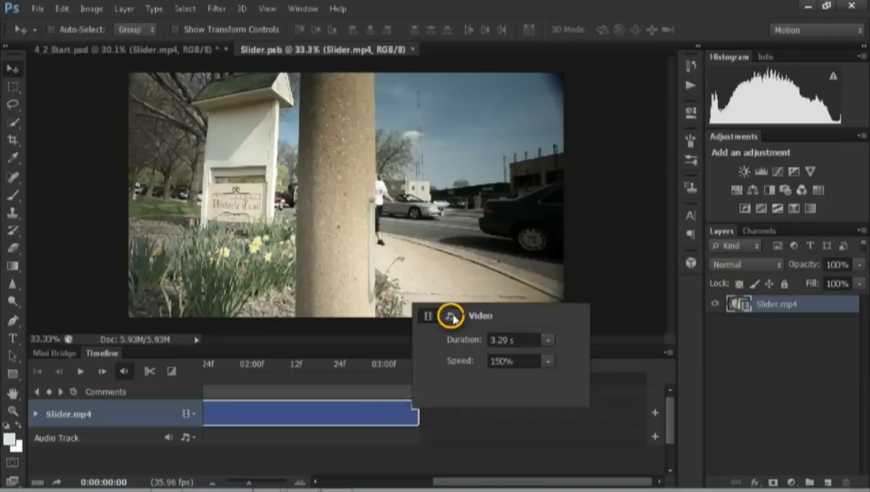
{"action": "left_click", "coordinate": [449, 317]}
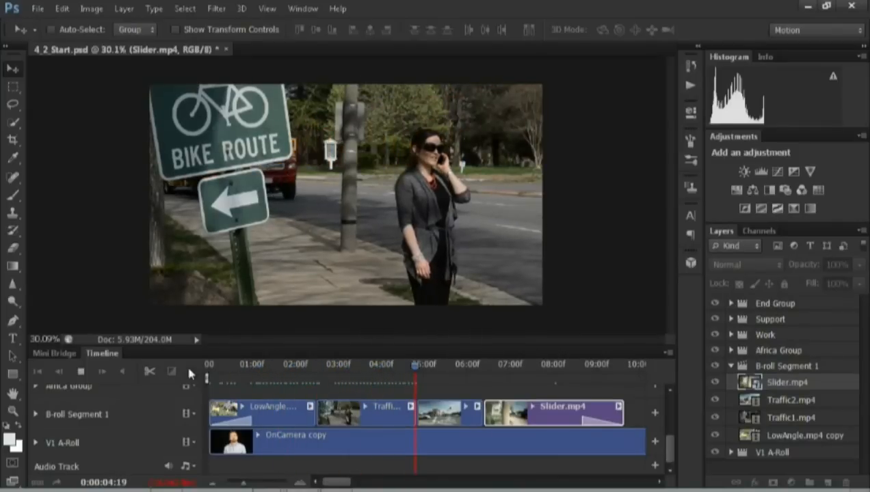
Enlarge the Timeline panel so all 4_2_Start tracks are visible
{"action": "left_click", "coordinate": [506, 364]}
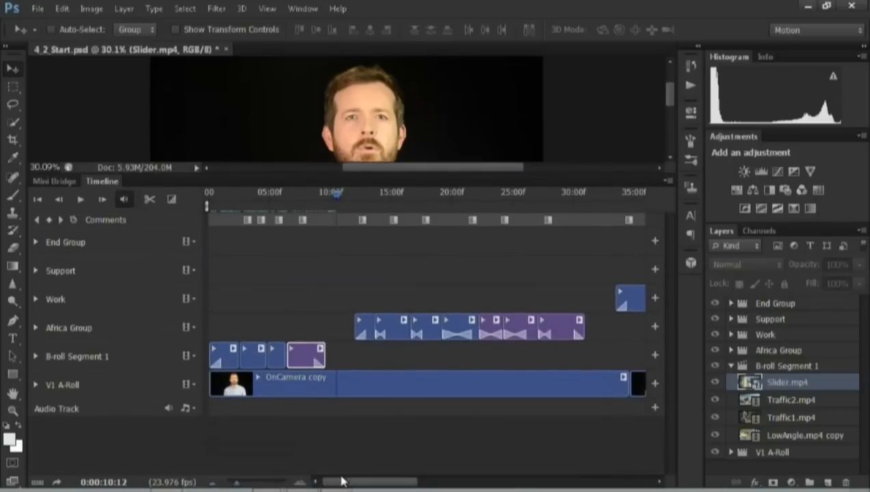
Scroll the timeline view back toward its start
{"action": "left_click_drag", "start_coordinate": [342, 481], "coordinate": [441, 481]}
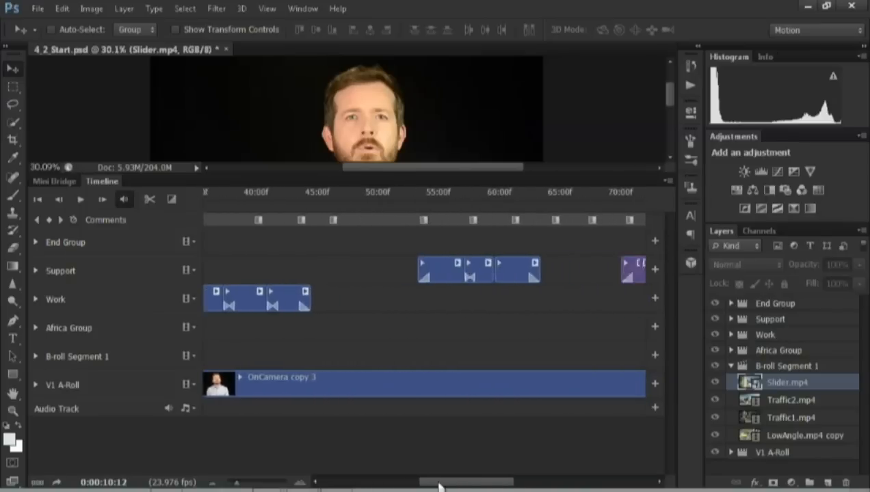
{"action": "left_click_drag", "start_coordinate": [440, 482], "coordinate": [307, 481]}
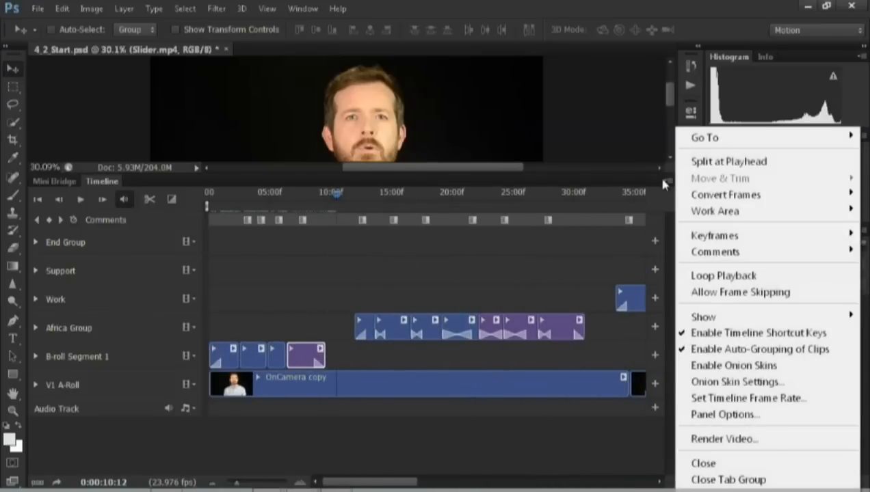
{"action": "mouse_move", "coordinate": [715, 318]}
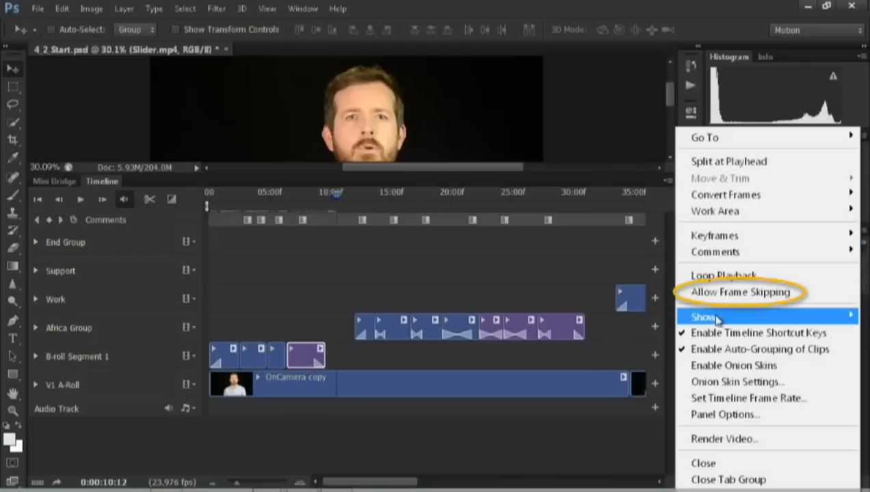
{"action": "mouse_move", "coordinate": [741, 298]}
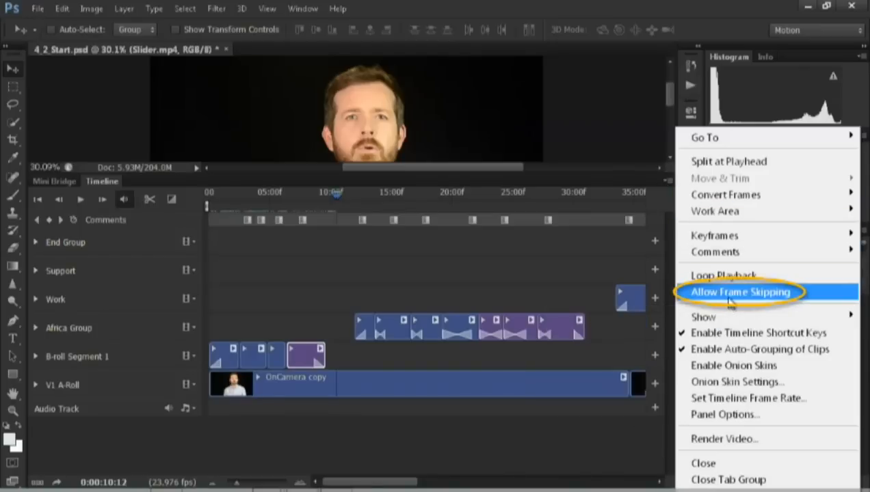
Enable Allow Frame Skipping and play the 4_2_Start sequence
{"action": "left_click", "coordinate": [738, 292]}
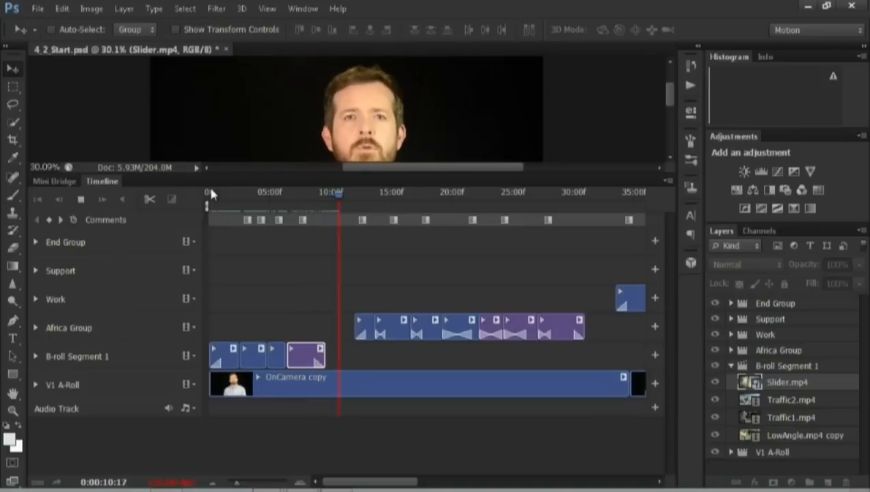
{"action": "left_click", "coordinate": [357, 191]}
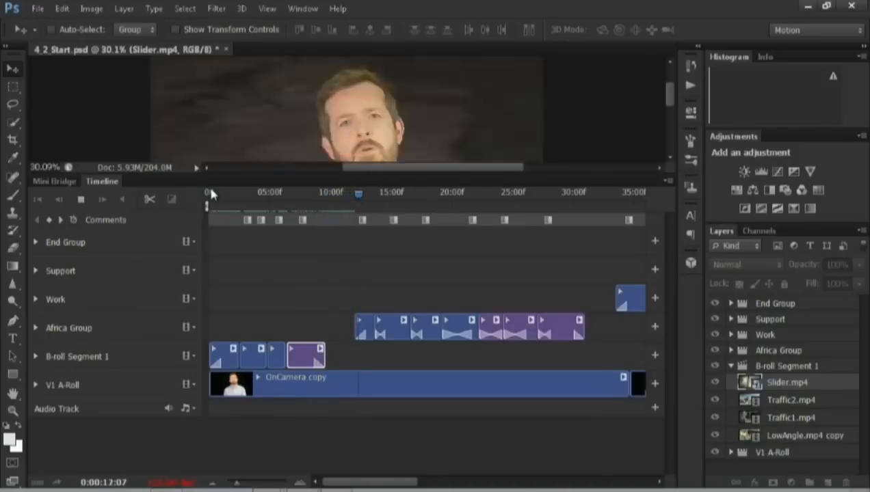